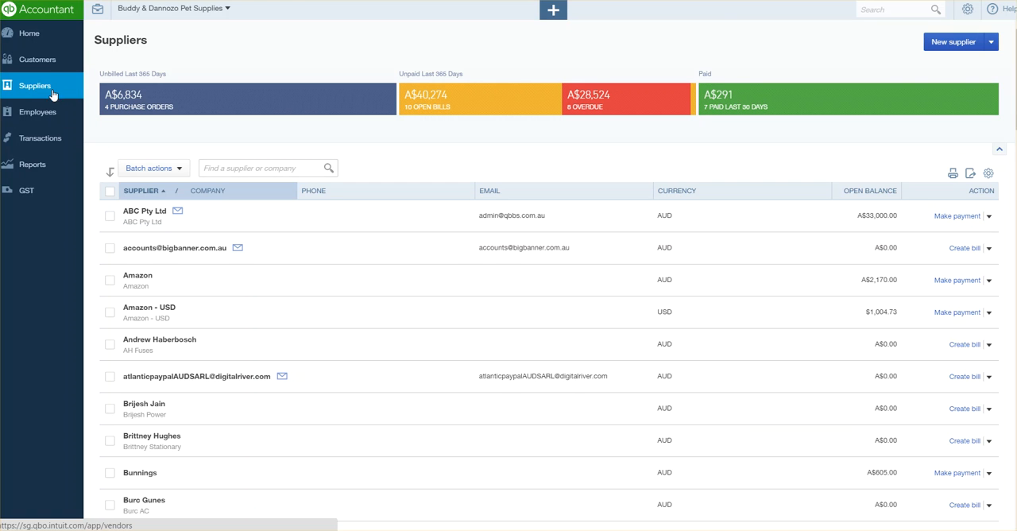
pyautogui.moveTo(273, 342)
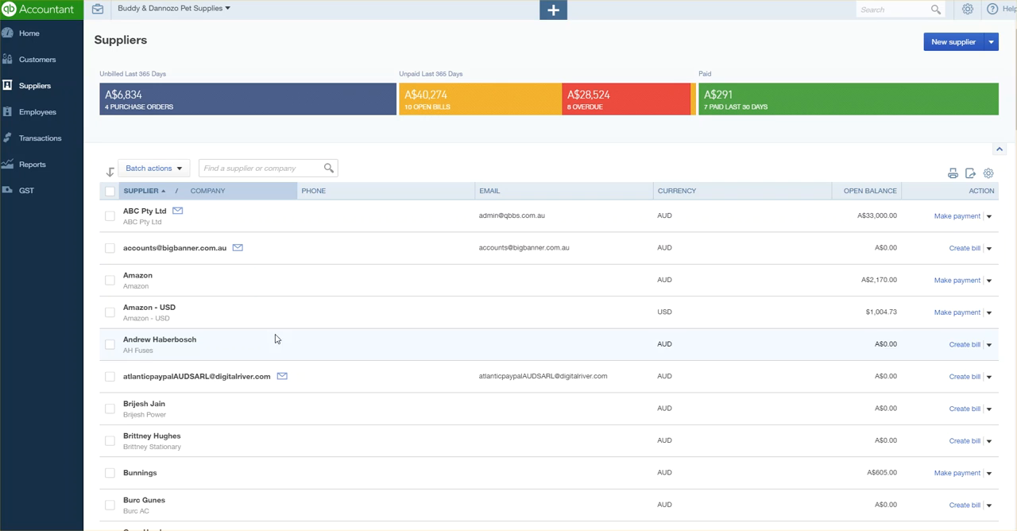
# Search suppliers for 'steven' and open the Steven Segal Dog Treats record.
pyautogui.click(262, 168)
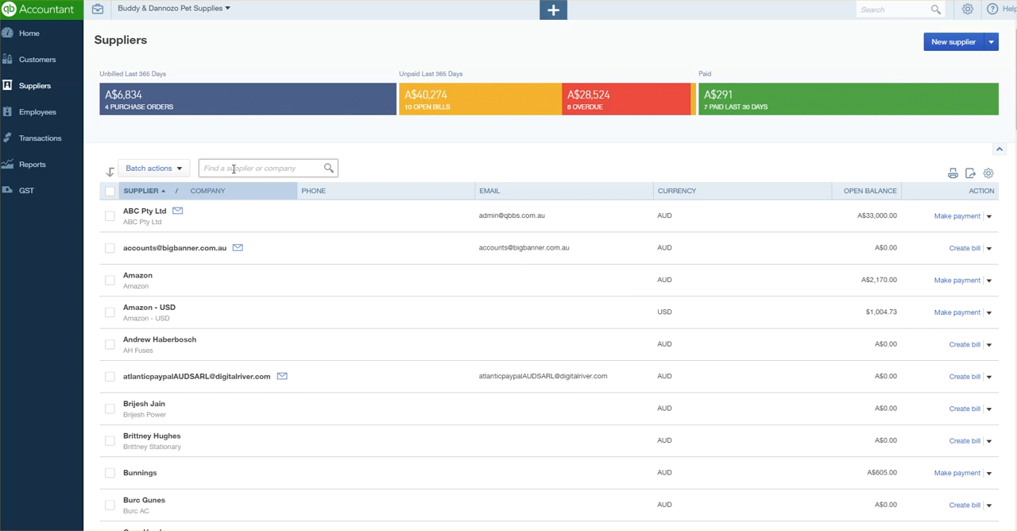
pyautogui.write('steven')
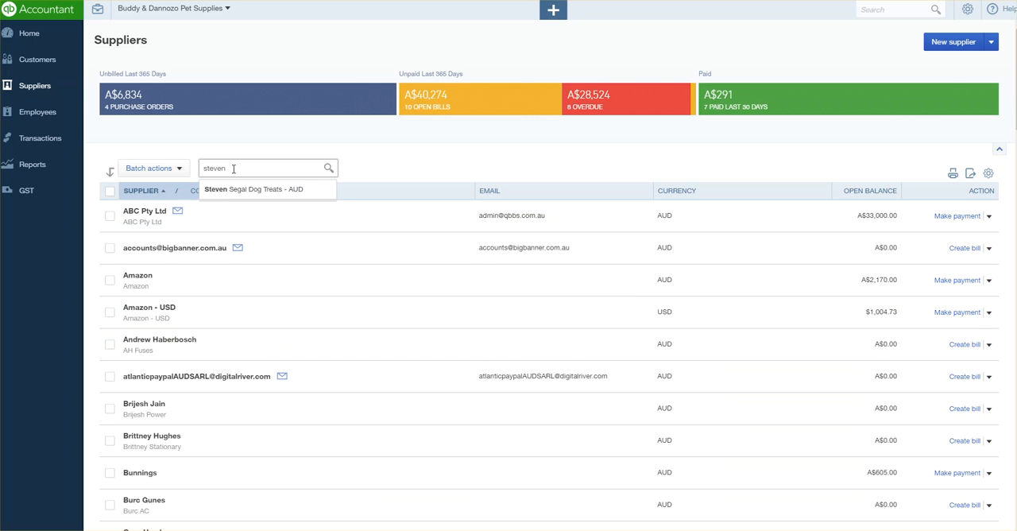
pyautogui.click(254, 189)
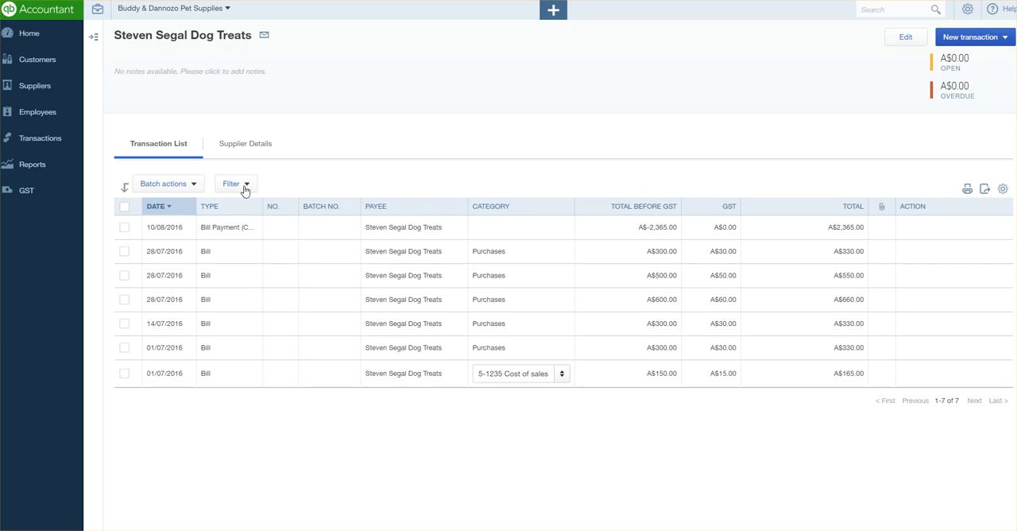
pyautogui.moveTo(247, 245)
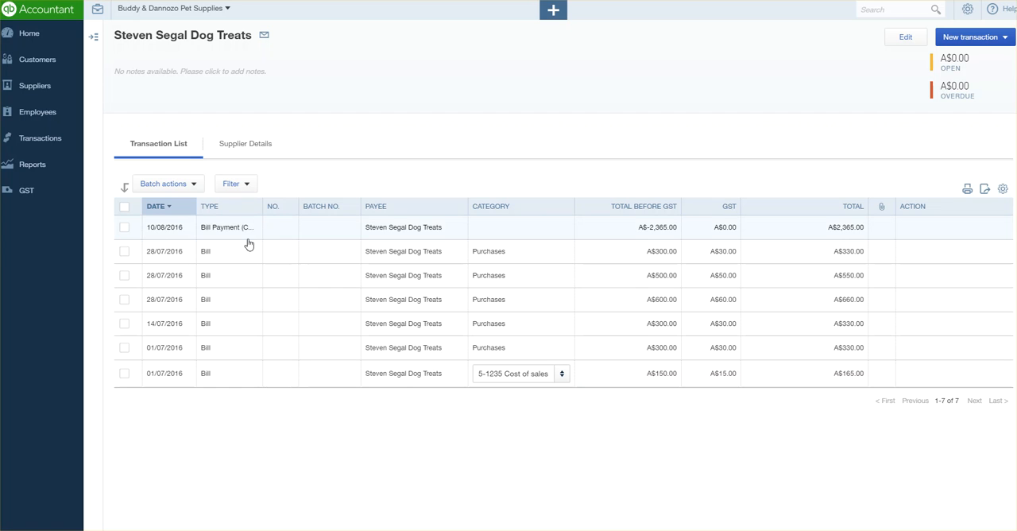
pyautogui.moveTo(248, 235)
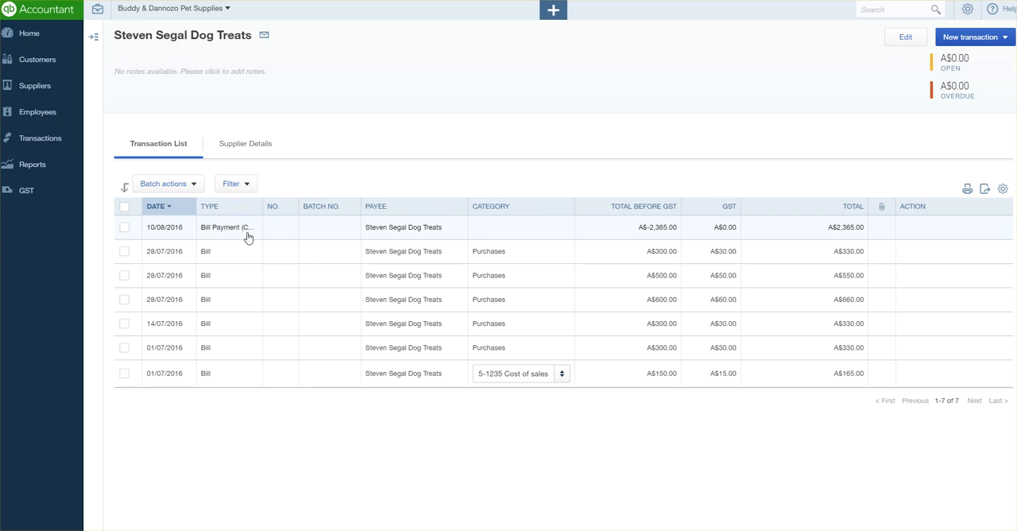
pyautogui.moveTo(499, 264)
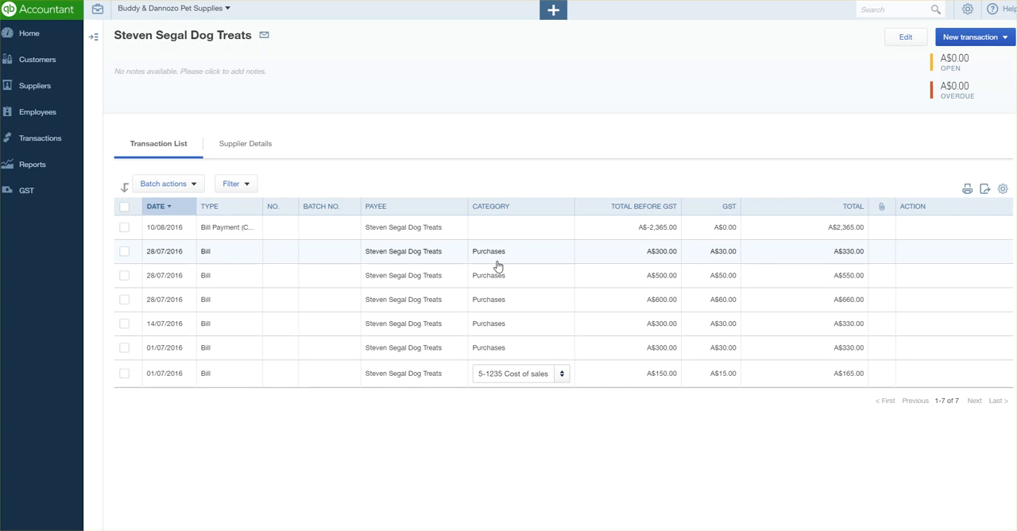
pyautogui.moveTo(715, 229)
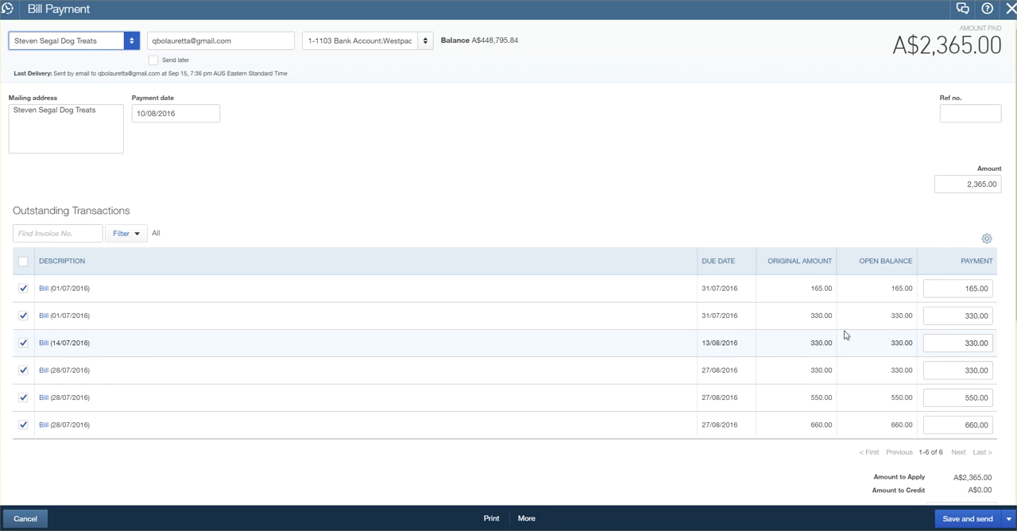
pyautogui.moveTo(957, 232)
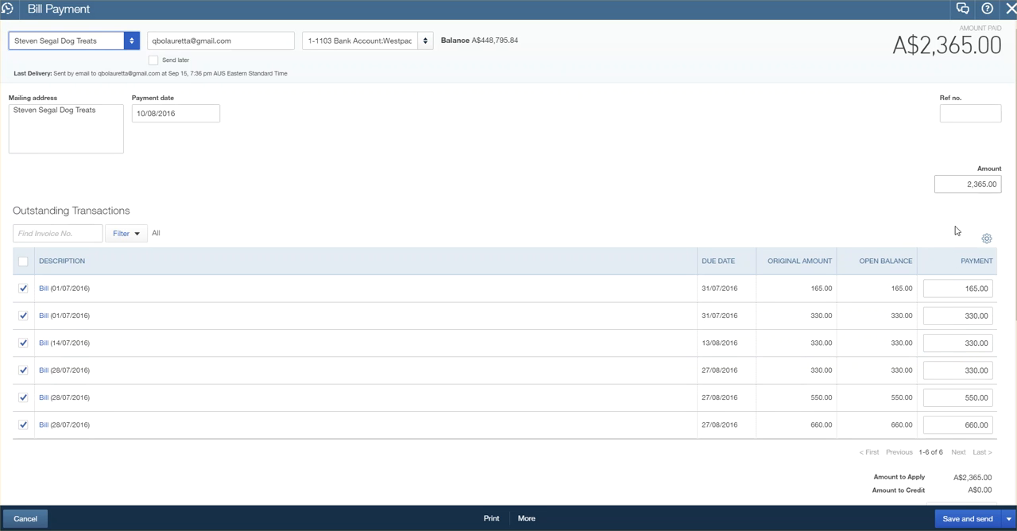
pyautogui.moveTo(967, 519)
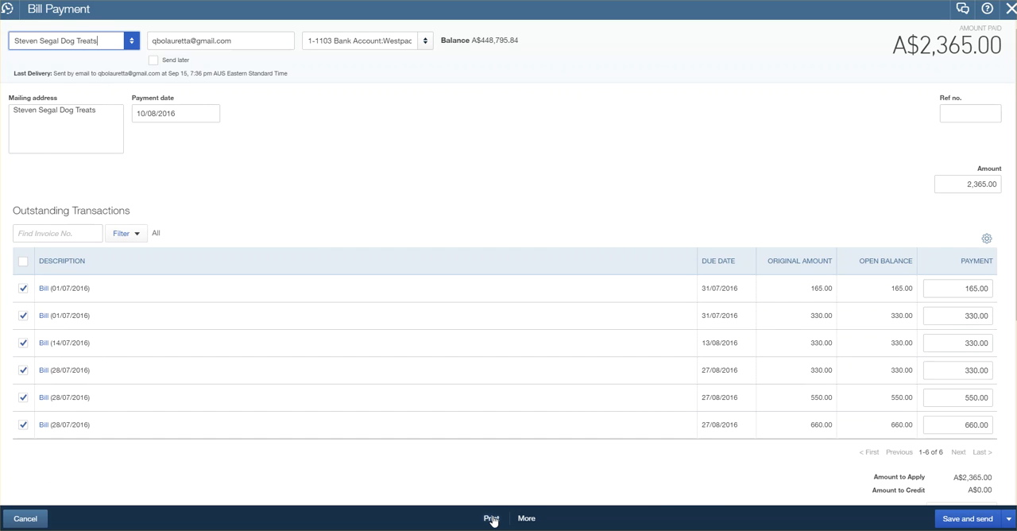
# Show the print preview of the A$2,365.00 bill payment remittance.
pyautogui.click(495, 516)
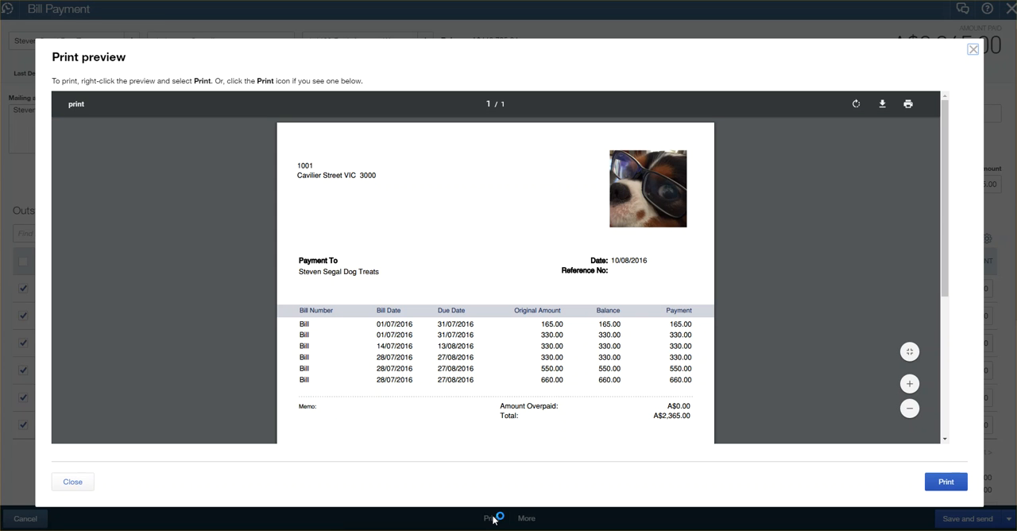
pyautogui.moveTo(626, 417)
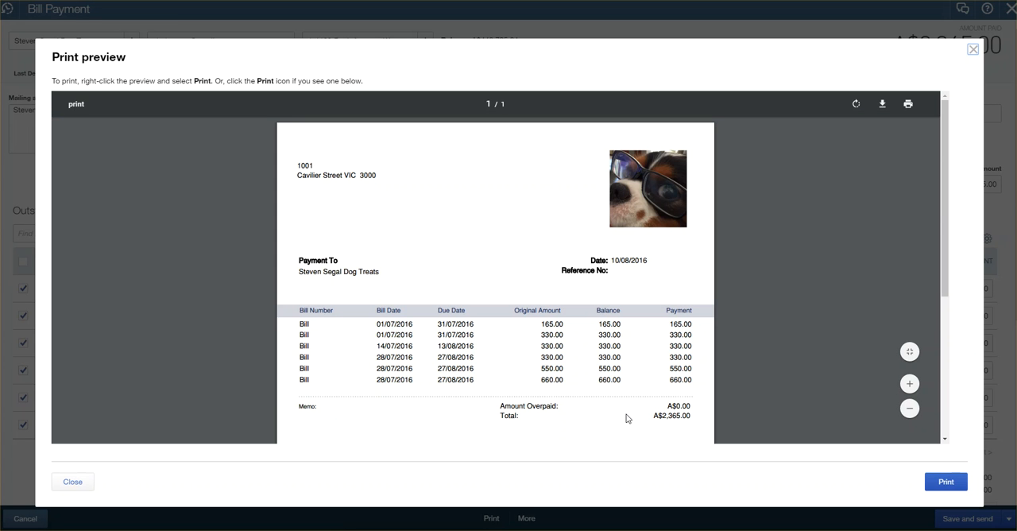
pyautogui.moveTo(486, 182)
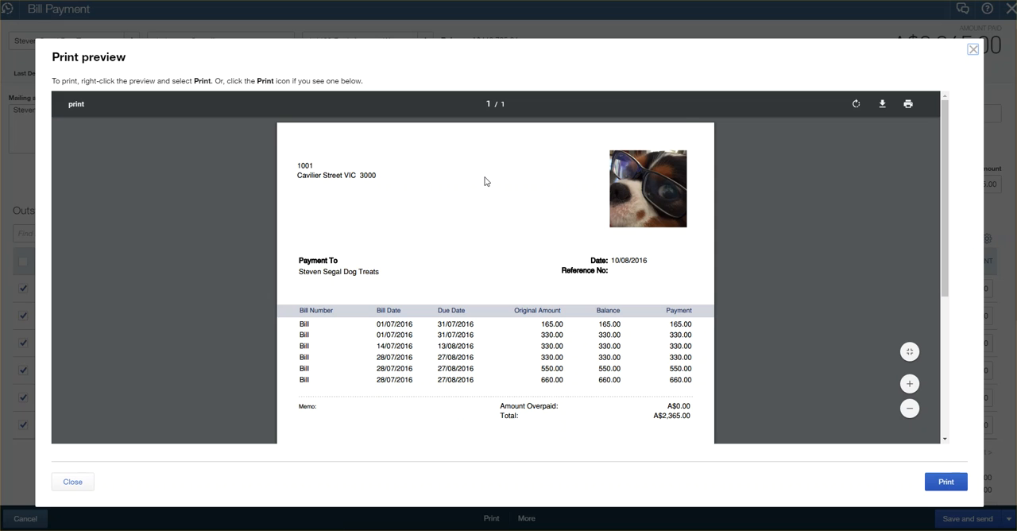
pyautogui.scroll(-3)
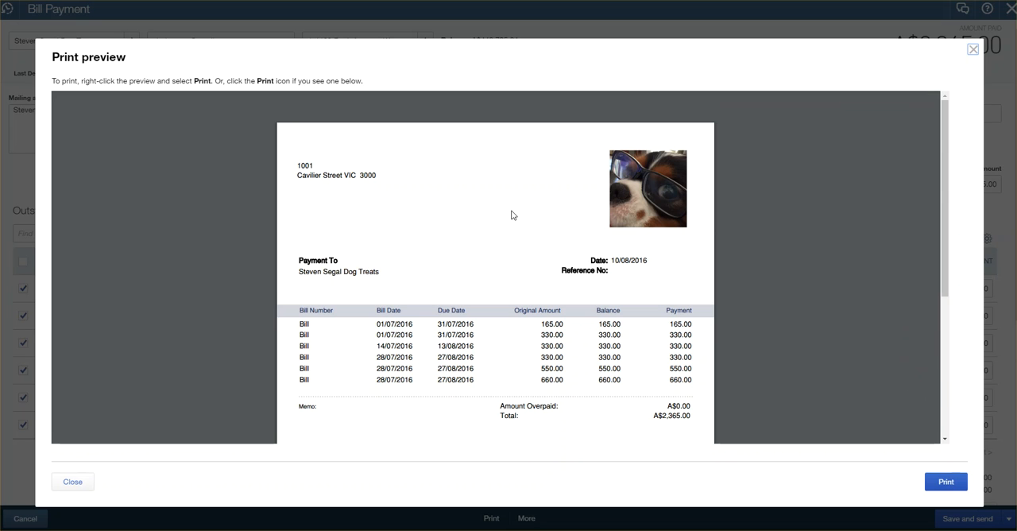
pyautogui.moveTo(509, 211)
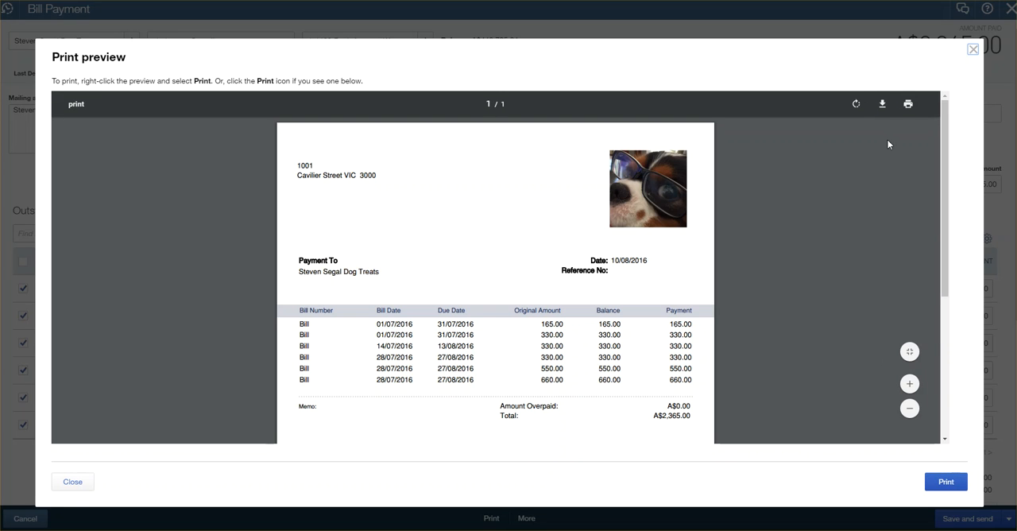
pyautogui.moveTo(908, 105)
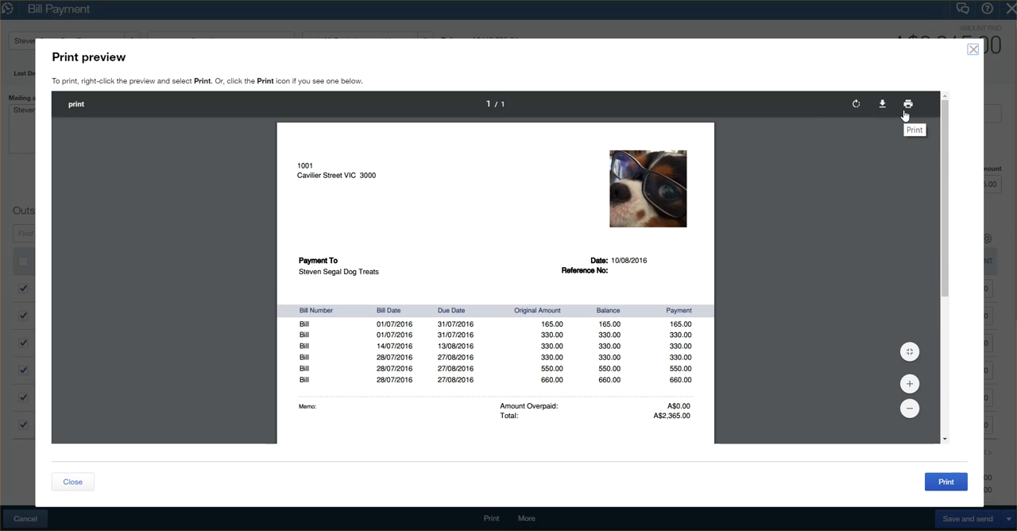
pyautogui.moveTo(969, 49)
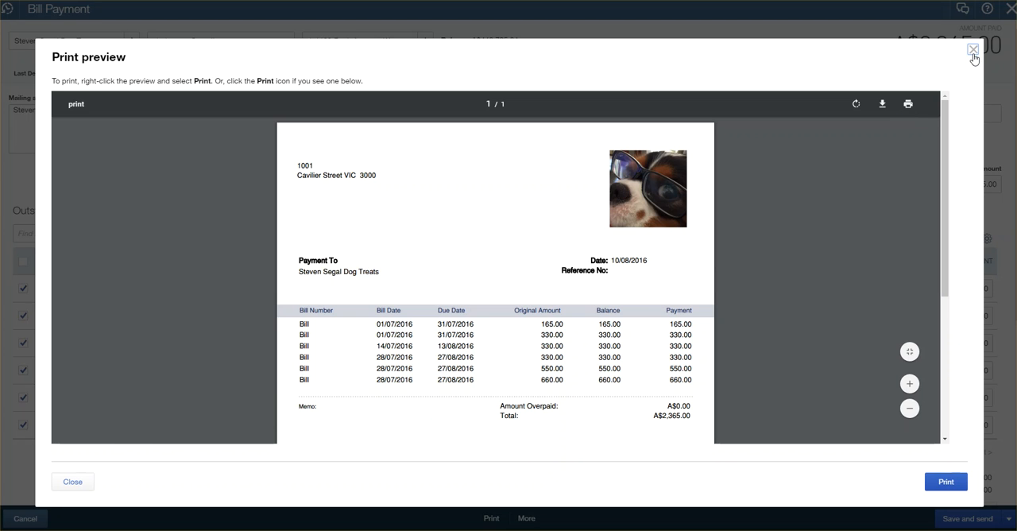
pyautogui.click(969, 49)
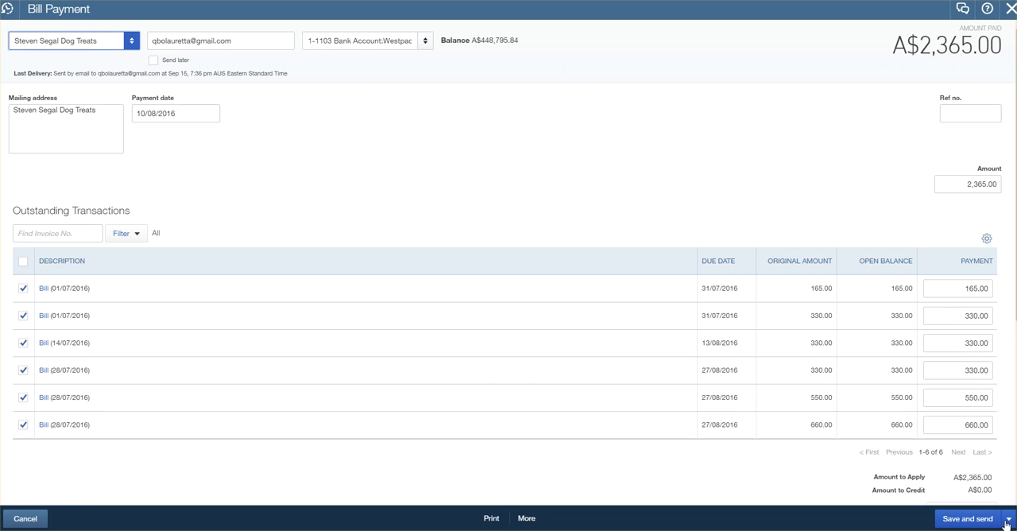
# Choose Save and send so the payment is saved and an email draft opens.
pyautogui.click(1010, 516)
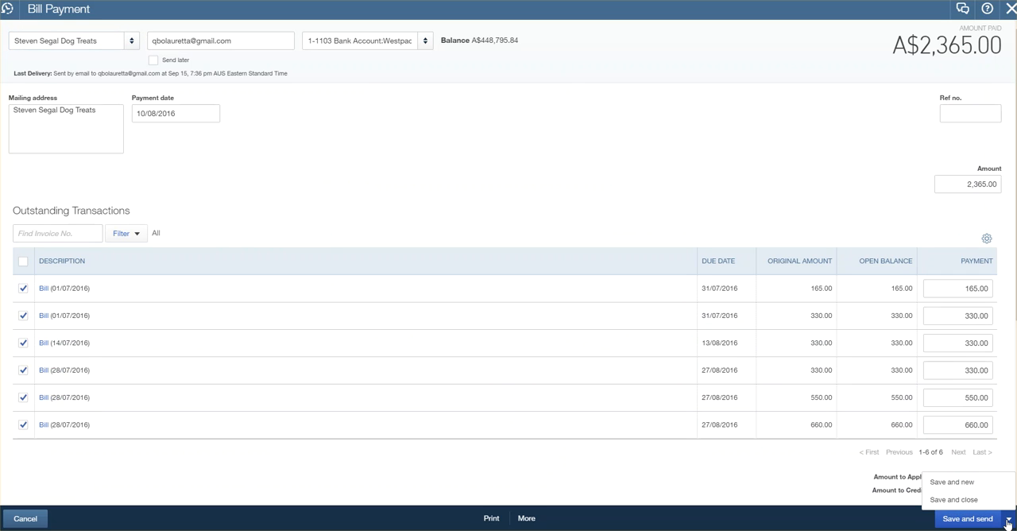
pyautogui.moveTo(952, 480)
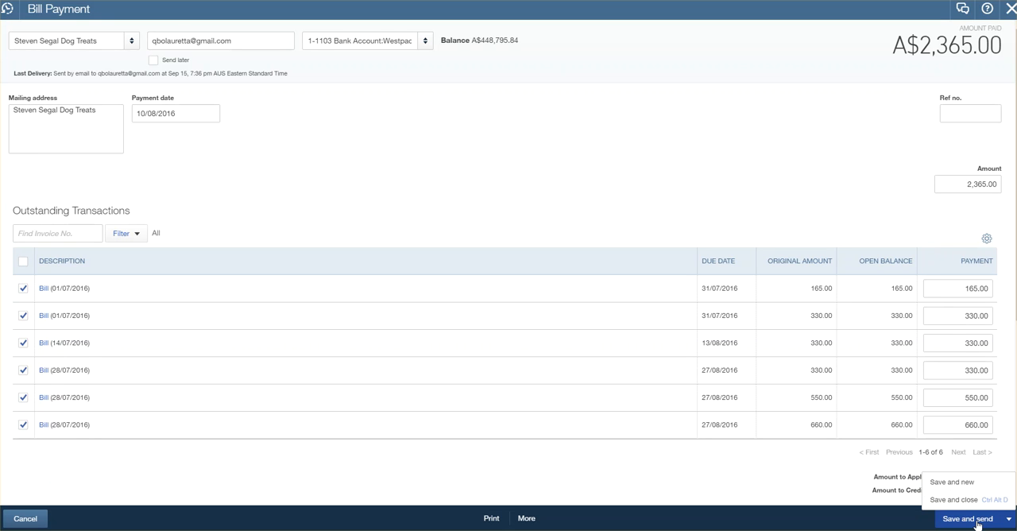
pyautogui.click(963, 520)
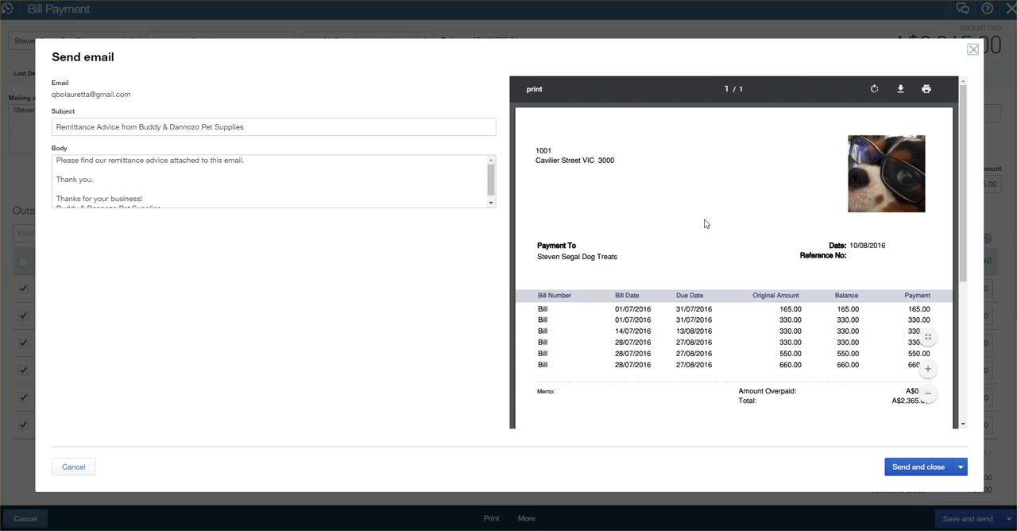
pyautogui.moveTo(919, 285)
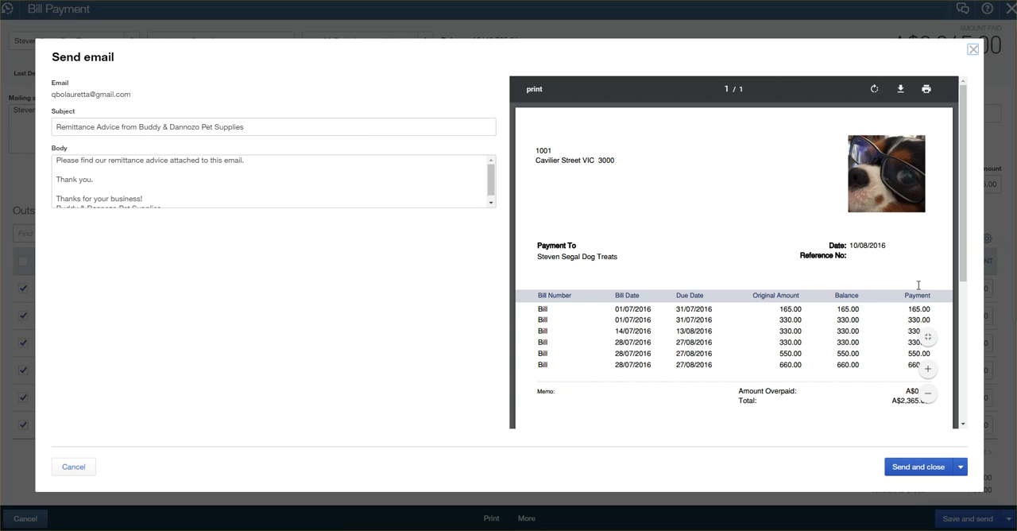
# Add a thank-you line about next month to the email body and send the remittance advice.
pyautogui.scroll(-3)
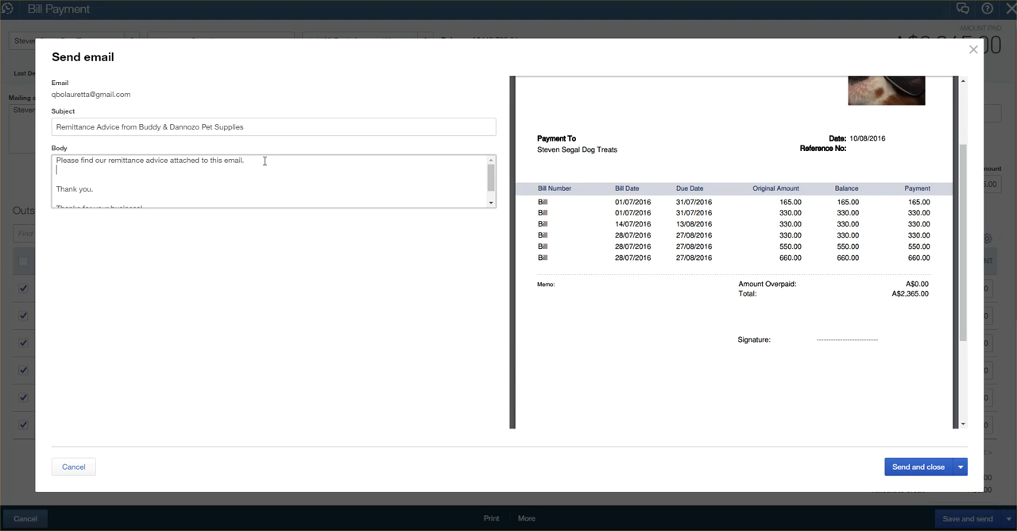
pyautogui.write('tha')
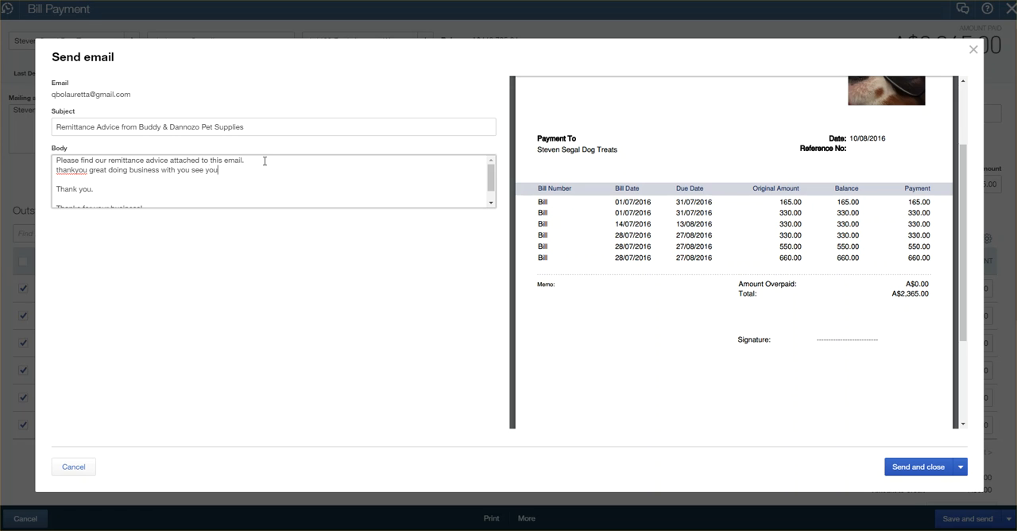
pyautogui.write('next month')
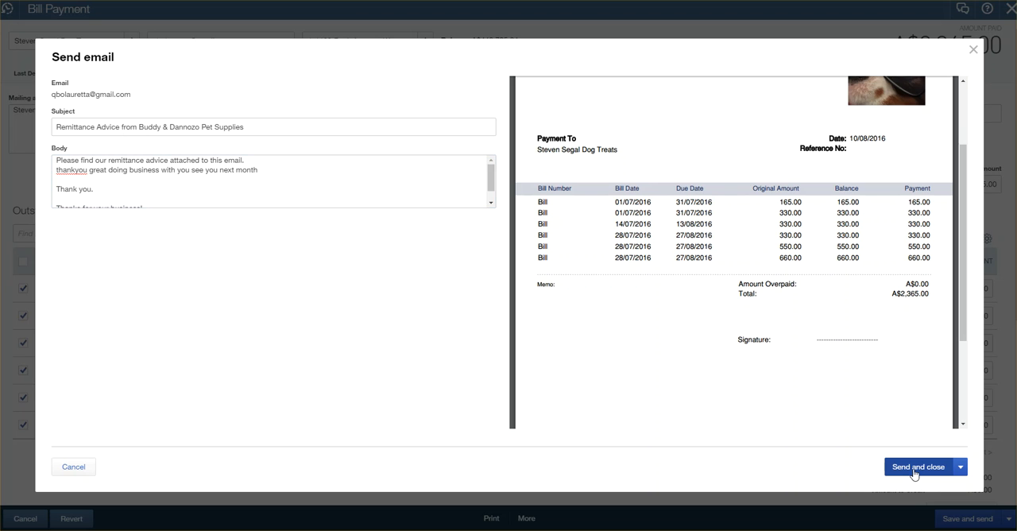
pyautogui.click(919, 467)
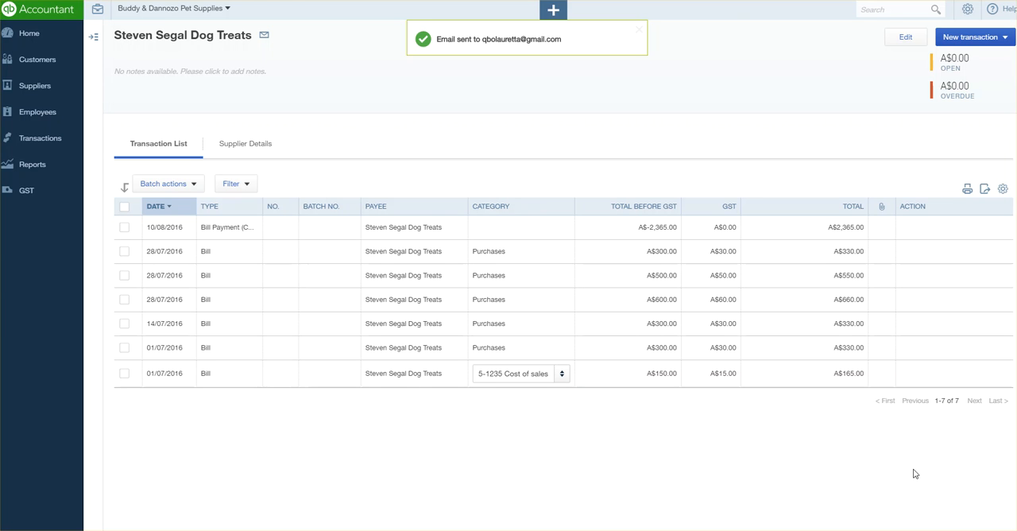
# Switch to Gmail and open the Remittance Advice email's attached PDF.
pyautogui.click(642, 30)
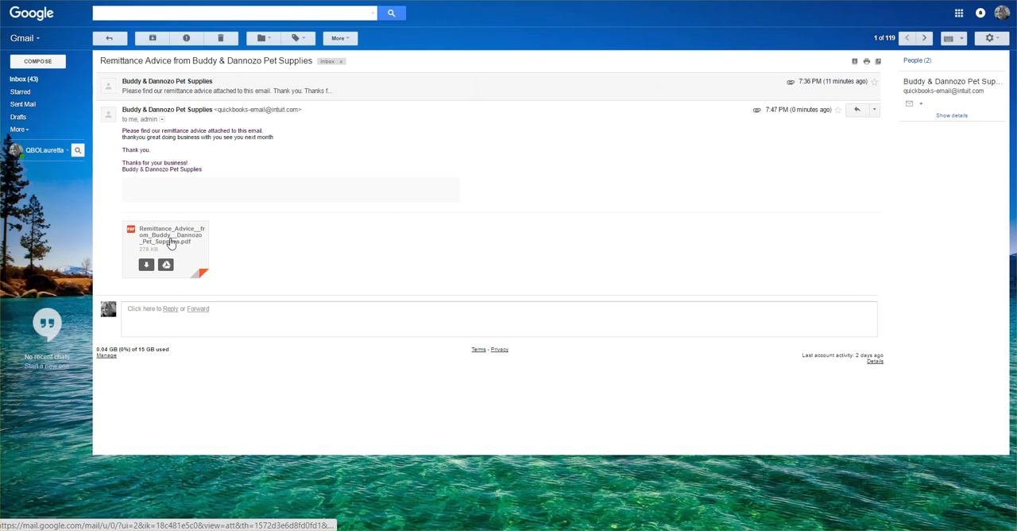
pyautogui.click(168, 240)
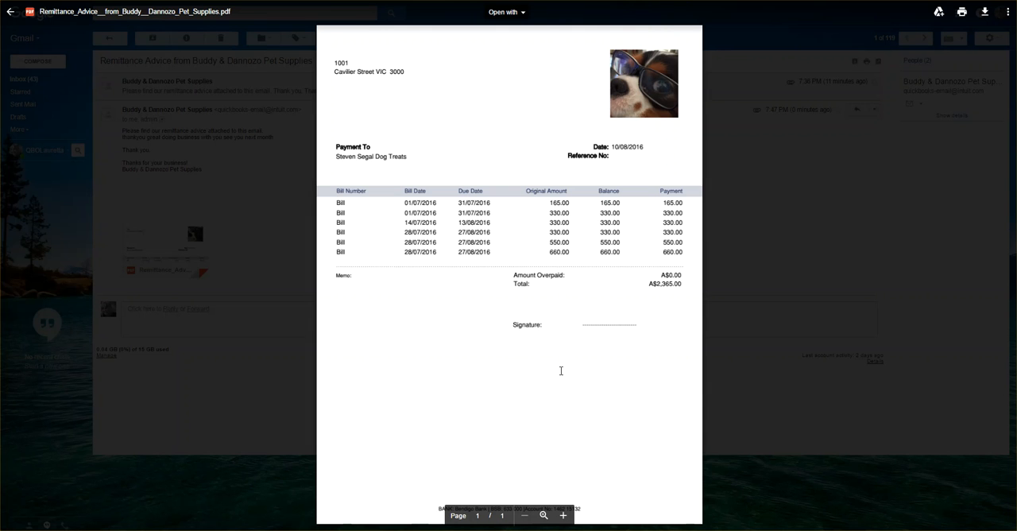
pyautogui.moveTo(933, 512)
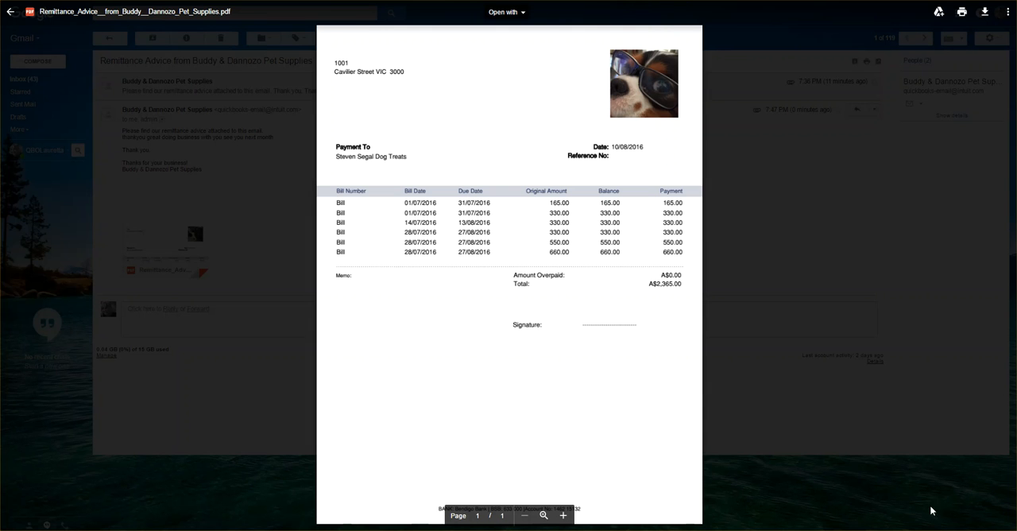